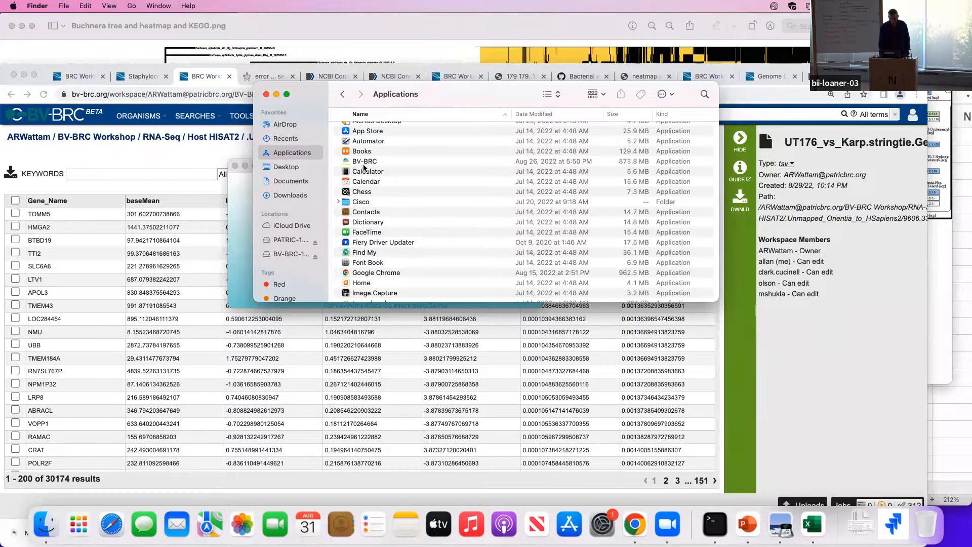
Step: Open the BV-BRC app from Applications via right-click Open, confirming the unverified-developer warning
{"action": "left_click", "coordinate": [363, 161]}
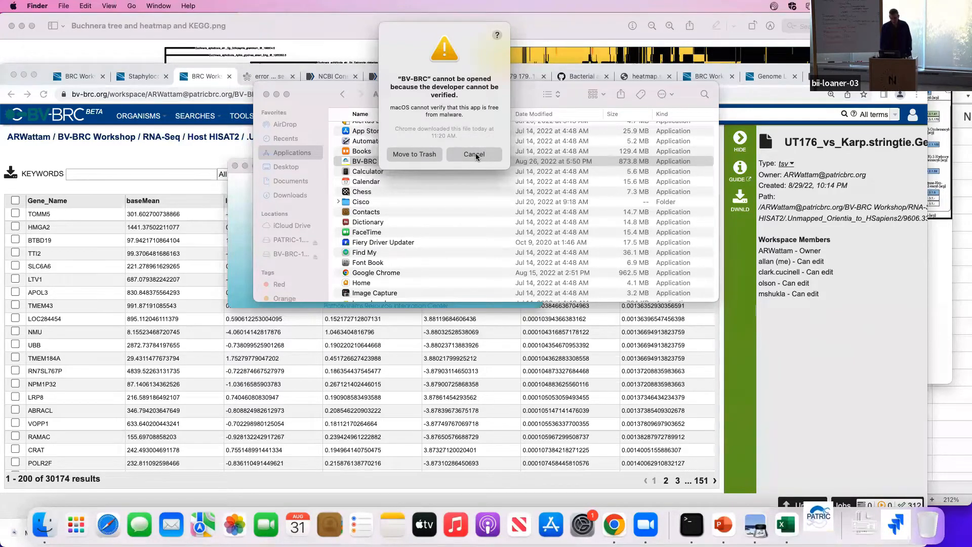
{"action": "left_click", "coordinate": [472, 154]}
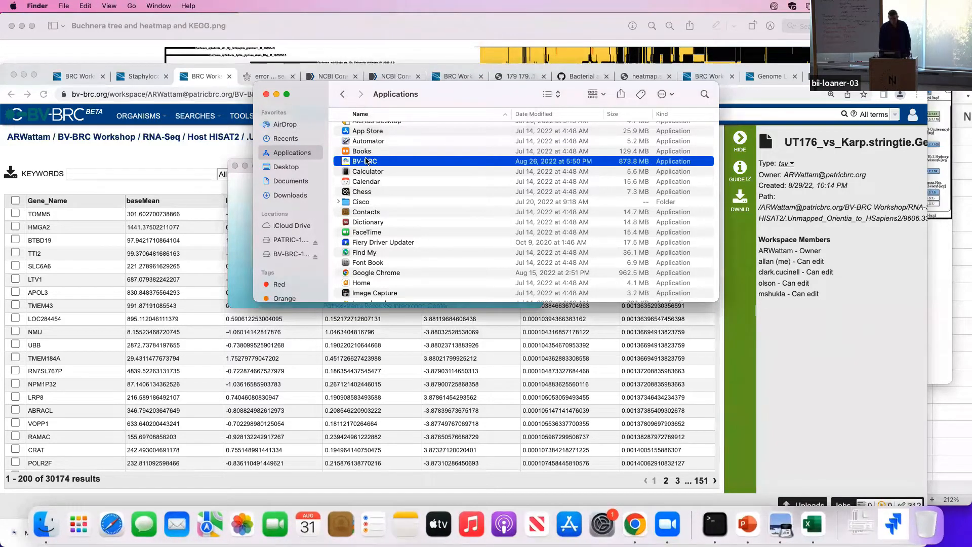
{"action": "right_click", "coordinate": [364, 161]}
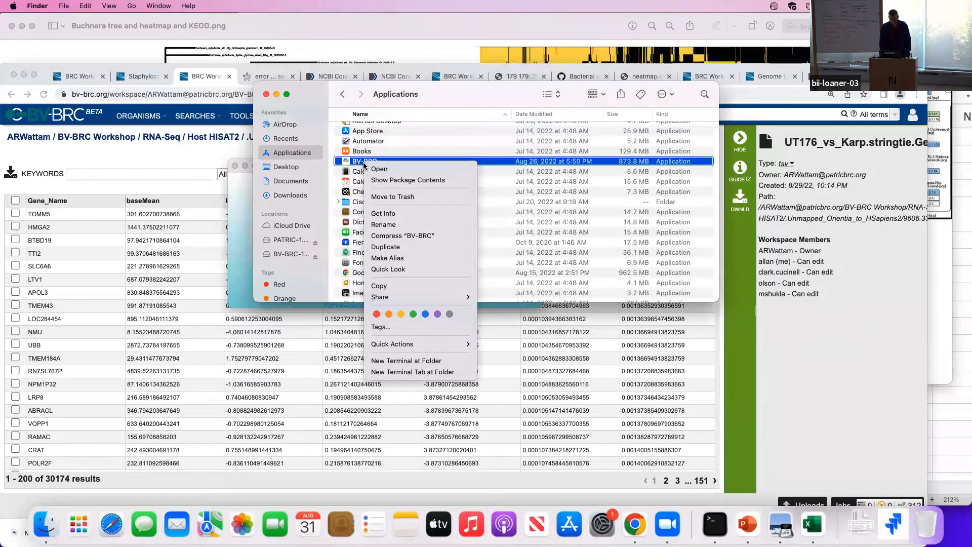
{"action": "left_click", "coordinate": [378, 169]}
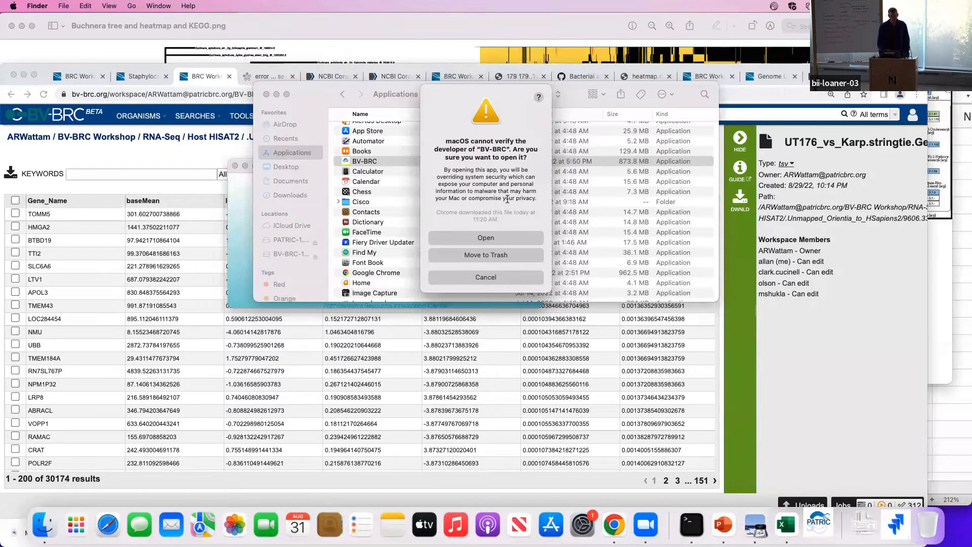
{"action": "left_click", "coordinate": [485, 278]}
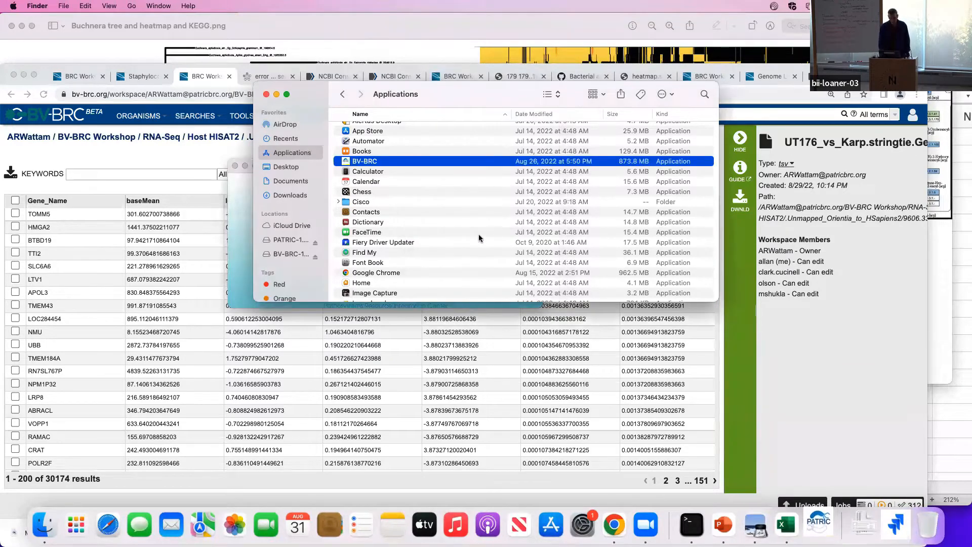
Step: Allow the applet to control Terminal and start p3-all-genomes in the BV-BRC session
{"action": "double_click", "coordinate": [364, 161]}
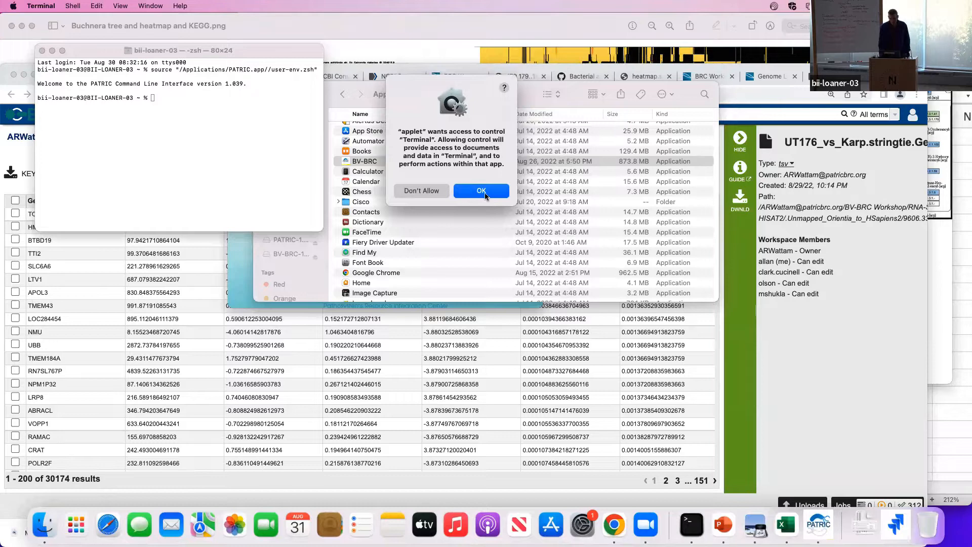
{"action": "left_click", "coordinate": [481, 191]}
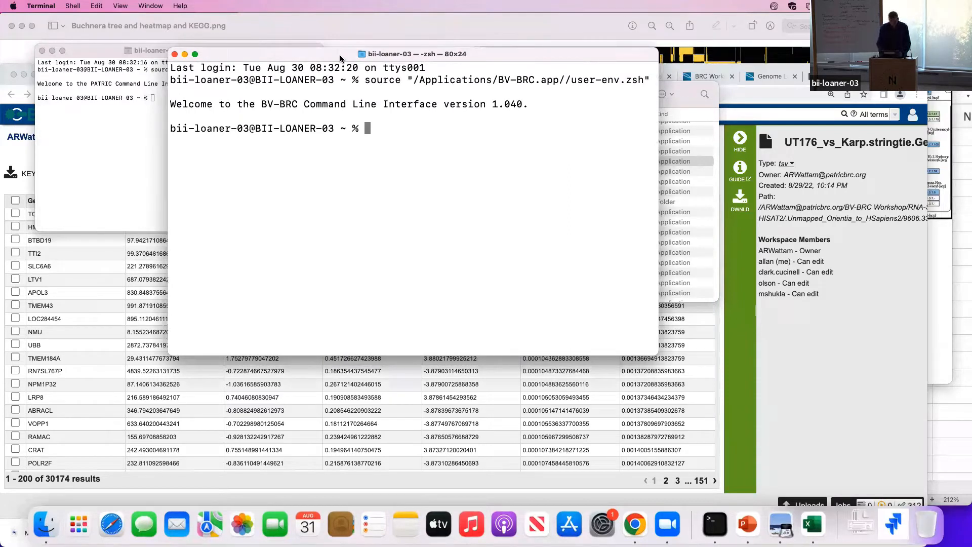
{"action": "type", "text": "ps-all-"}
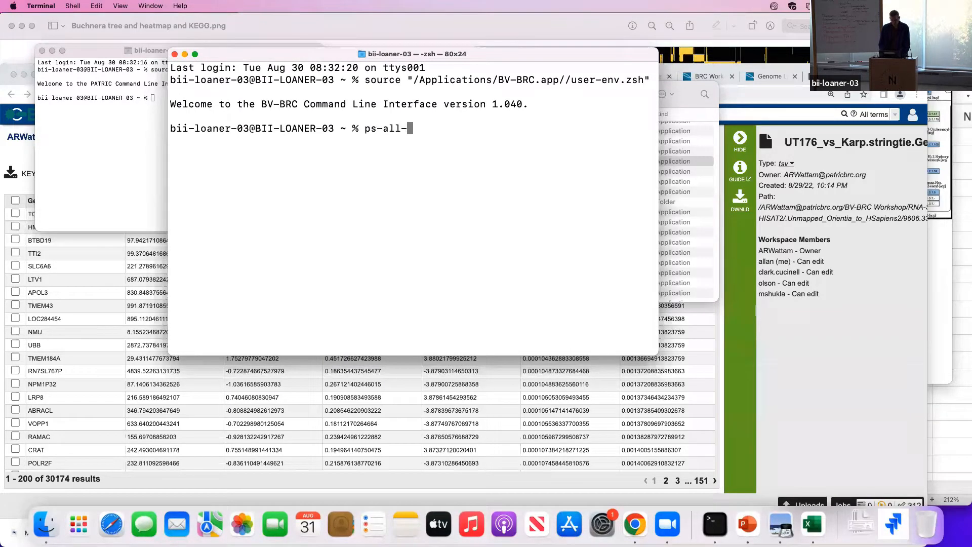
{"action": "type", "text": "p3-"}
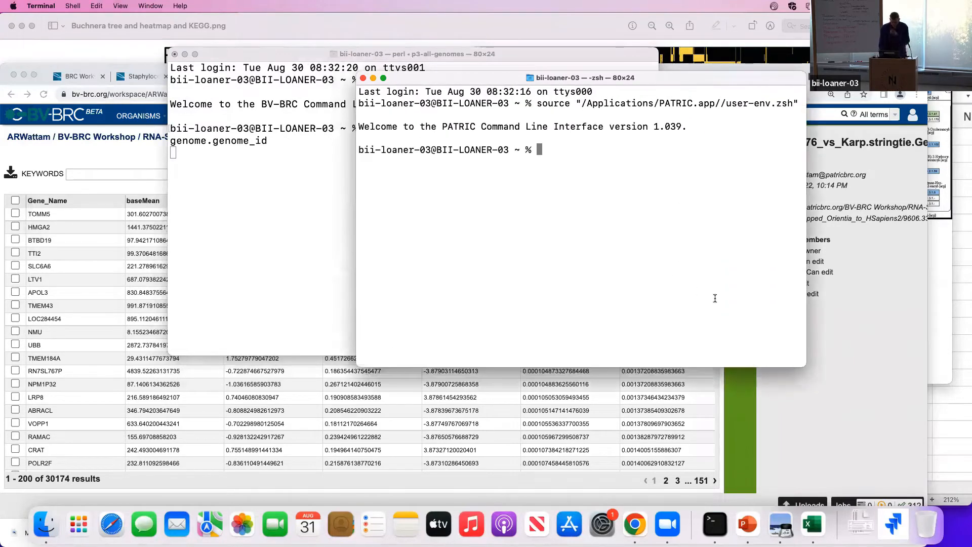
Step: Log in to BV-BRC with p3-login as user olson and enter the password
{"action": "type", "text": "p3lo"}
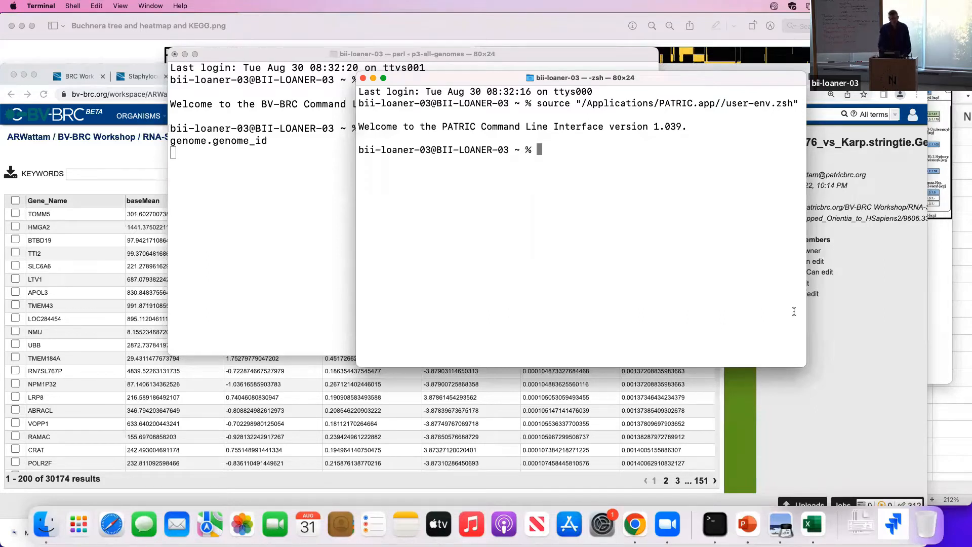
{"action": "mouse_move", "coordinate": [674, 233]}
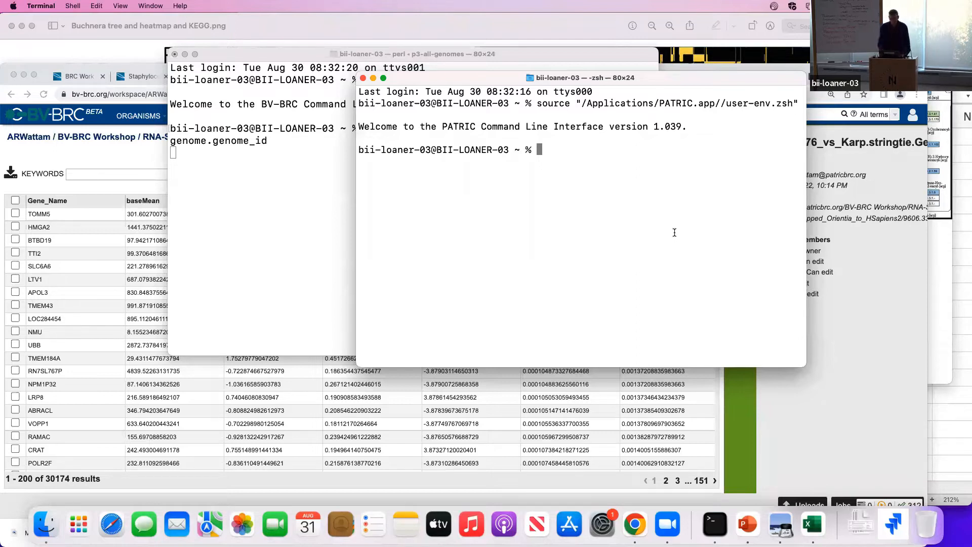
{"action": "type", "text": "p3"}
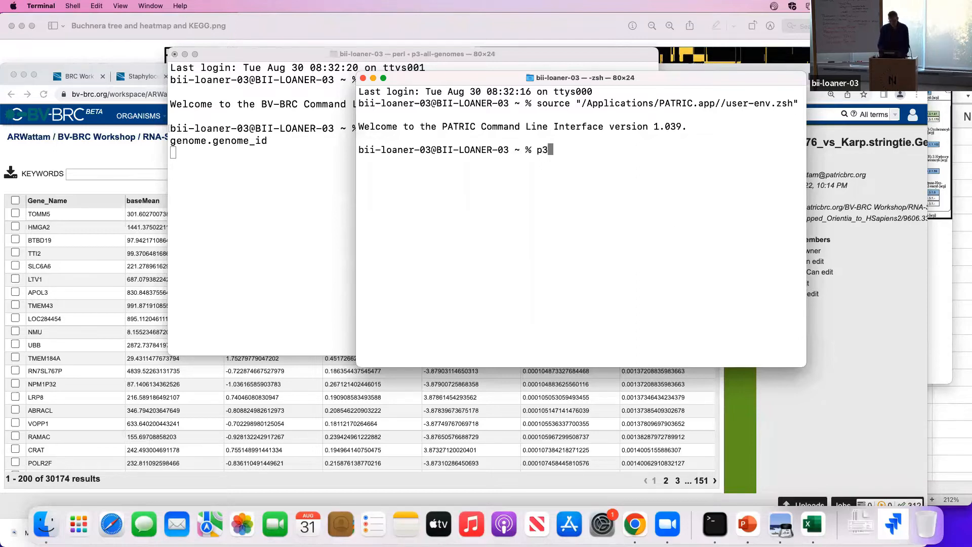
{"action": "type", "text": "-login"}
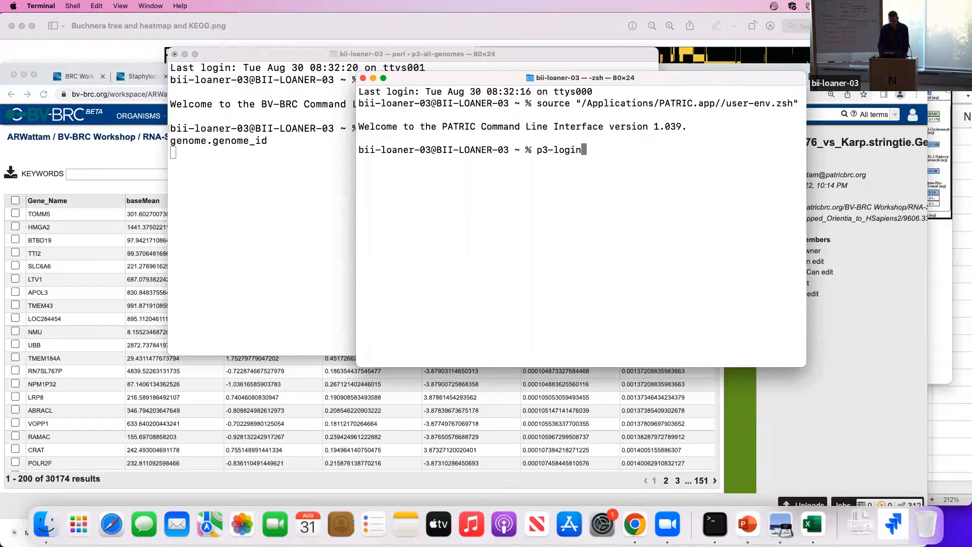
{"action": "type", "text": "olson"}
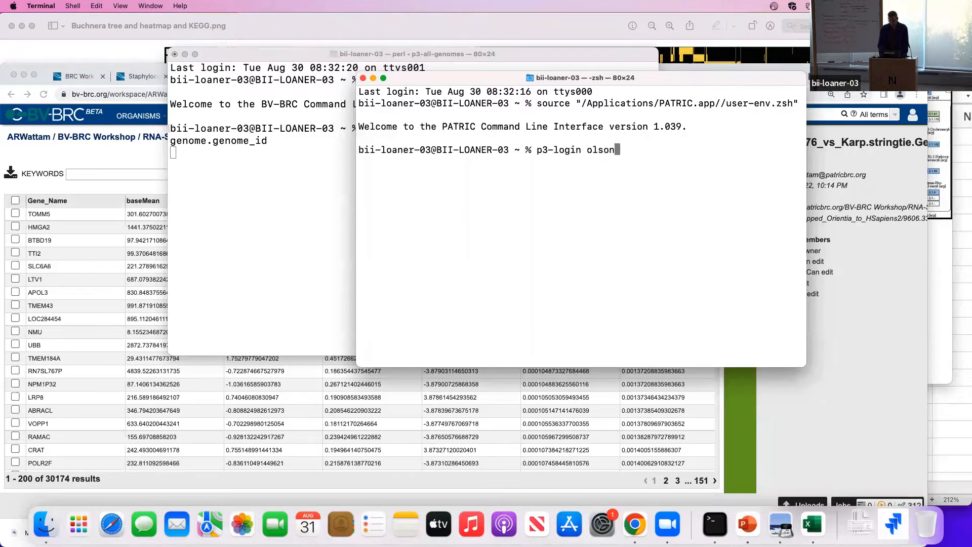
{"action": "key", "text": "enter"}
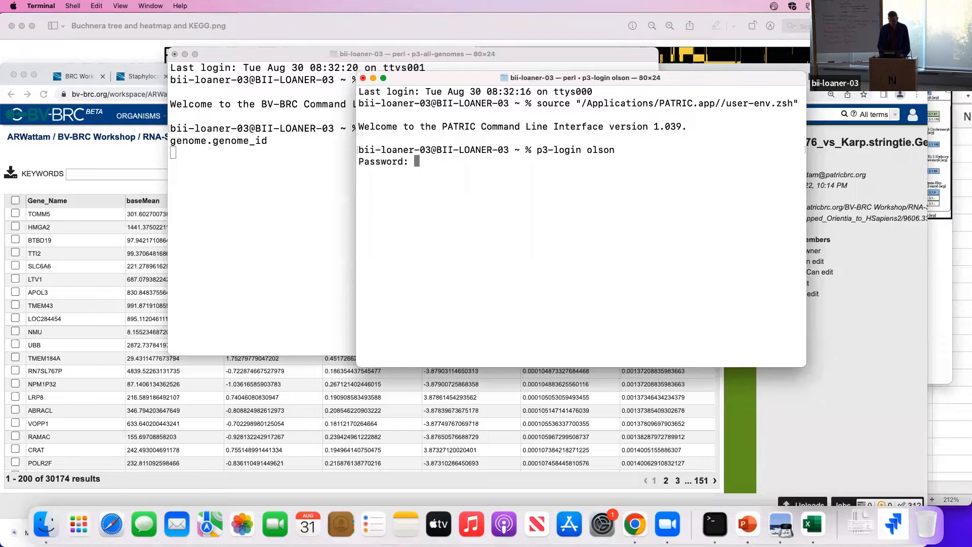
{"action": "type", "text": "**"}
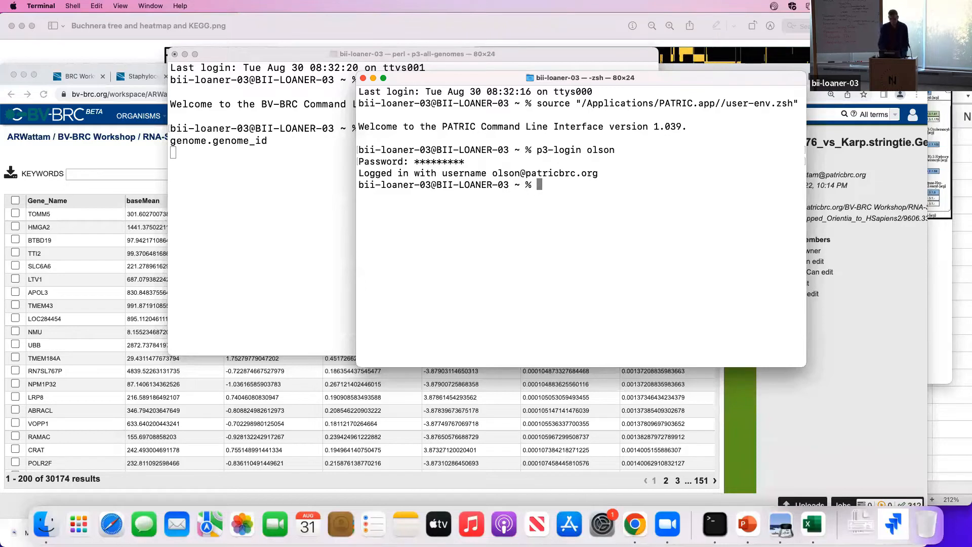
Step: List the /olson workspace folder with p3-ls
{"action": "type", "text": "p3-ls i"}
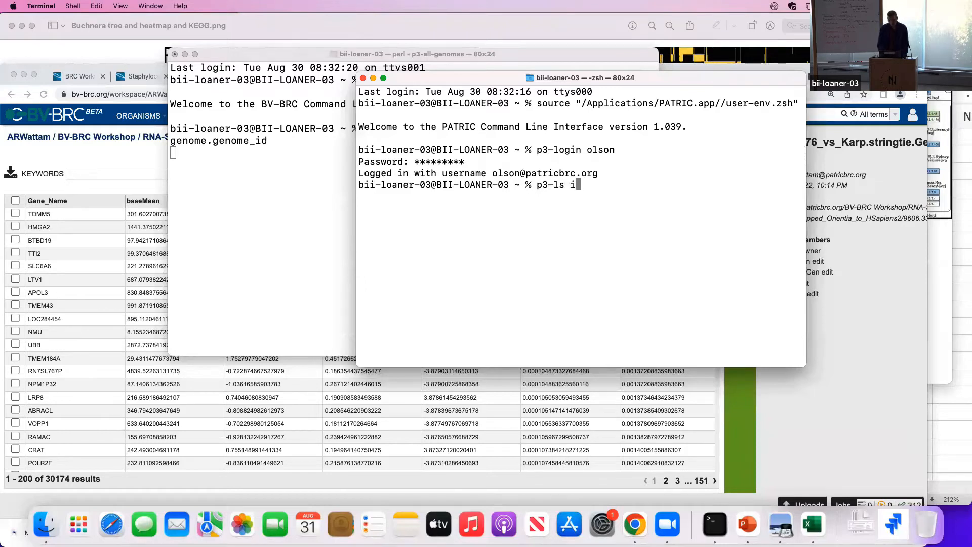
{"action": "type", "text": "/olson"}
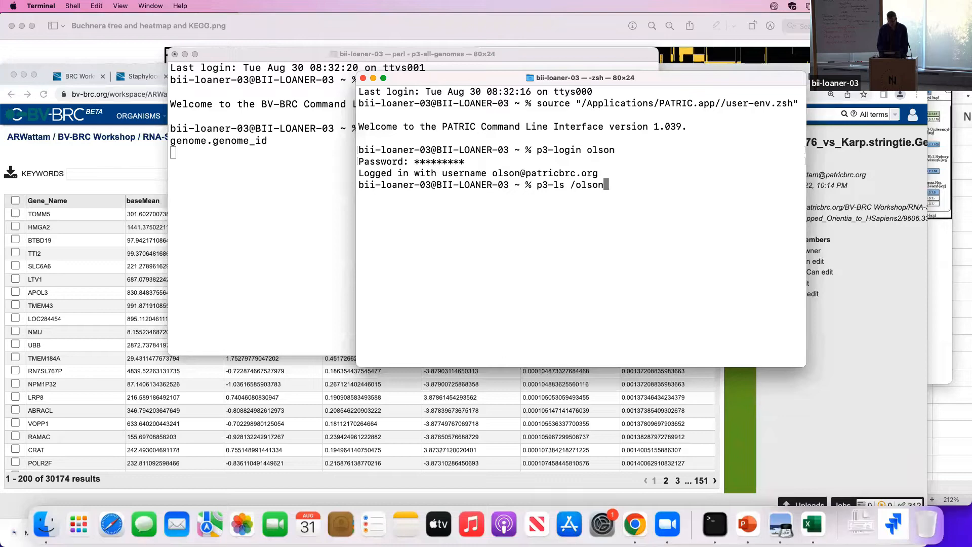
{"action": "key", "text": "enter"}
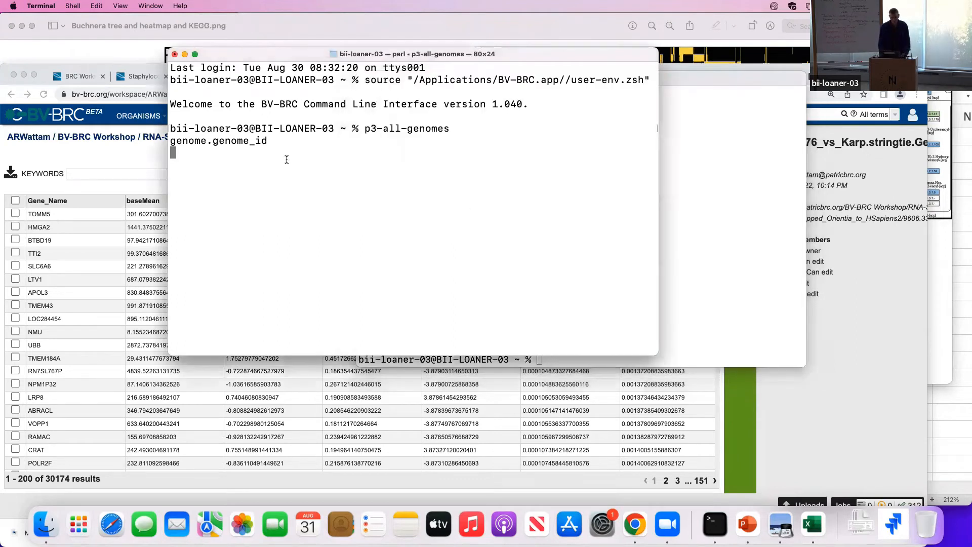
Step: Pipe p3-echo 83332.12 into p3-get-genome-data --attr genome_name to get Mycobacterium tuberculosis H37Rv
{"action": "type", "text": "p3-echo 83332.12 |"}
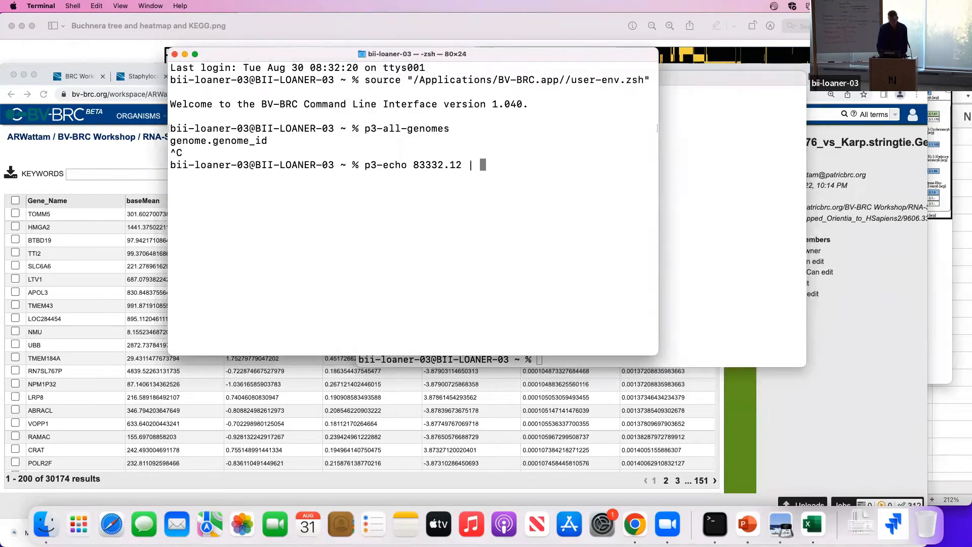
{"action": "type", "text": "p3"}
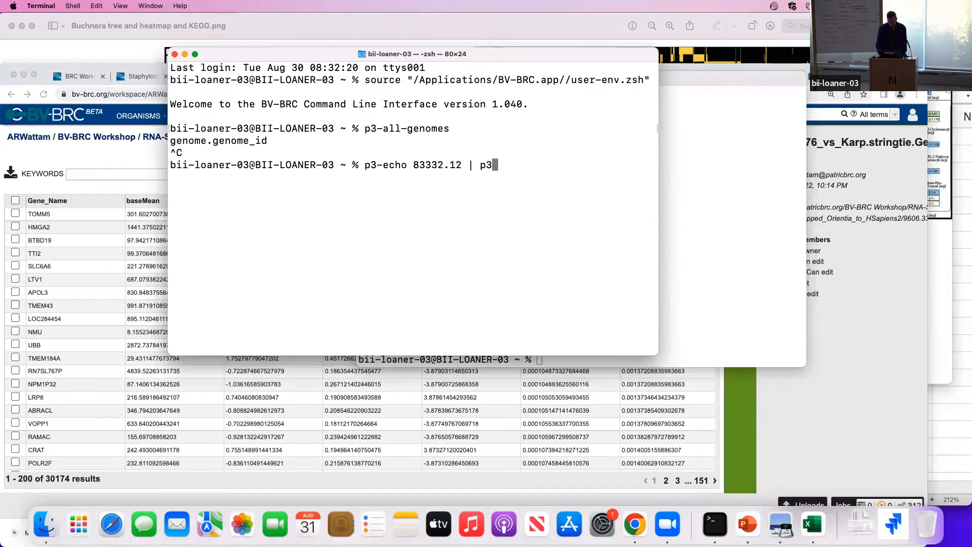
{"action": "type", "text": "ge"}
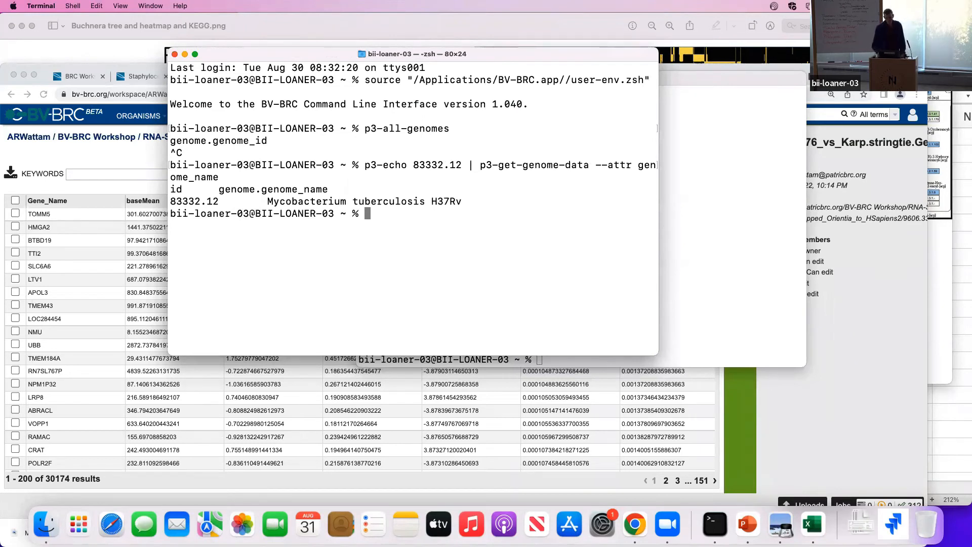
{"action": "double_click", "coordinate": [193, 200]}
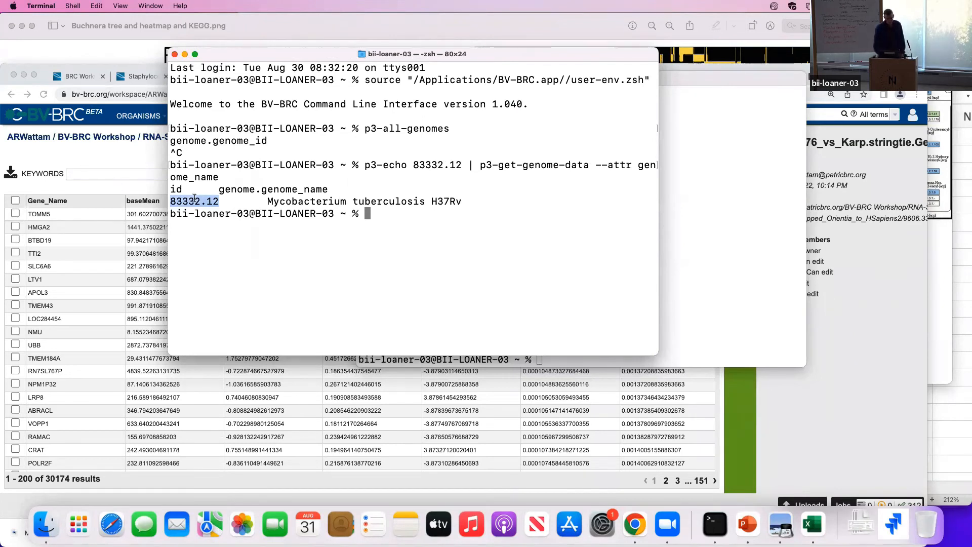